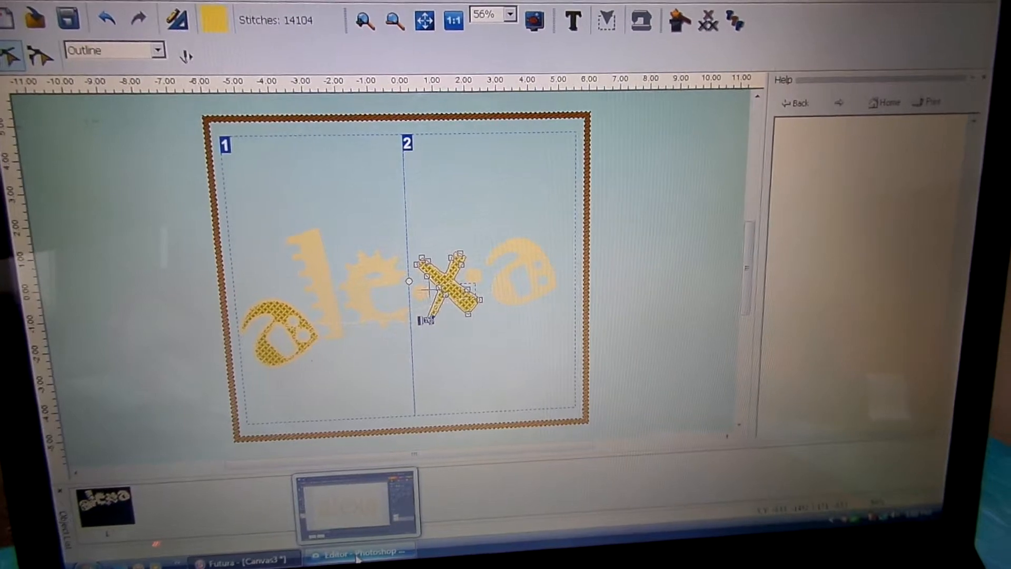
- Switch from Singer Futura to the Photoshop Elements editor showing the alexa image
click(358, 556)
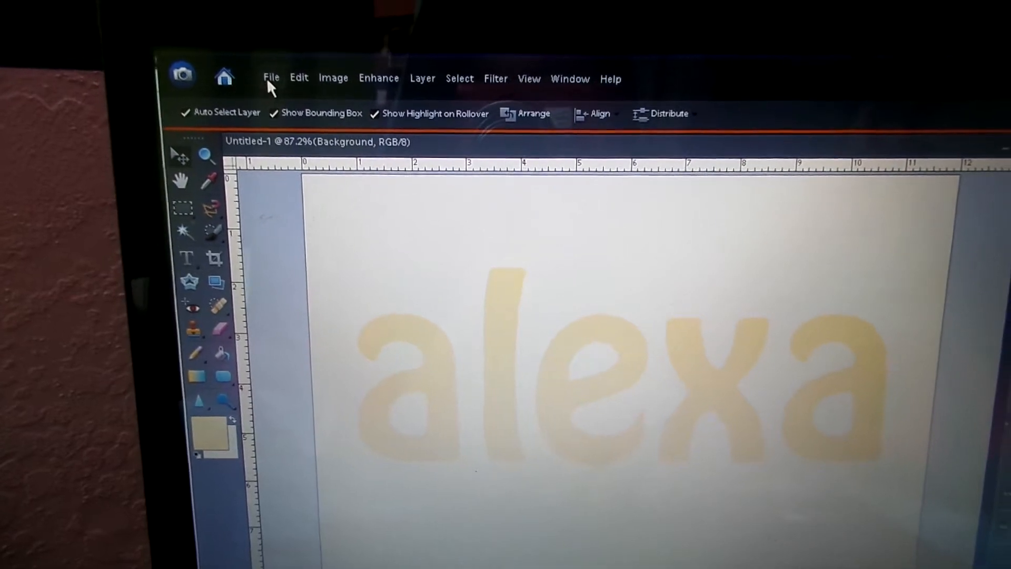
- Create a new blank 12 × 8 inch document at 72 pixels per inch
click(271, 77)
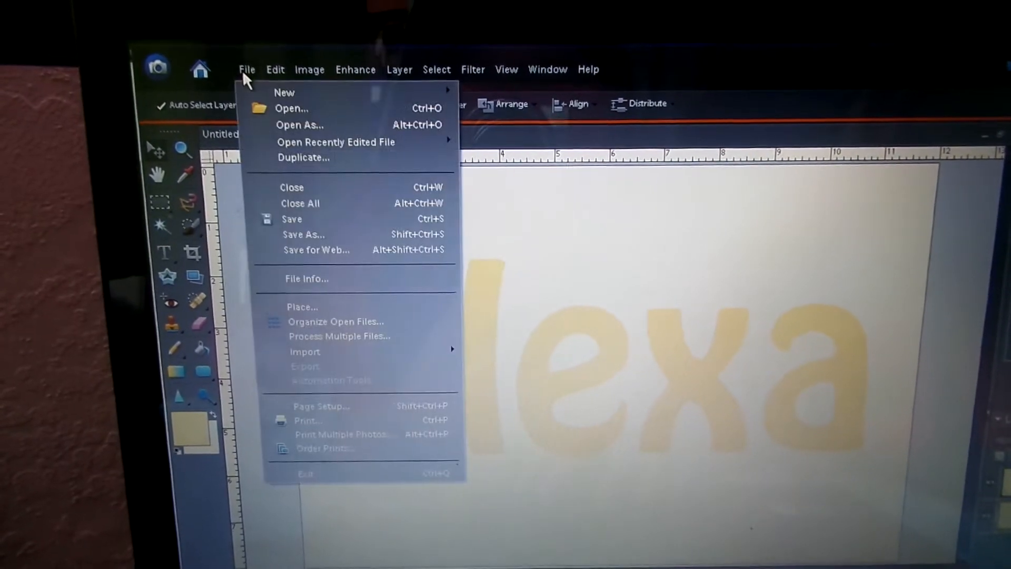
mouse_move(284, 91)
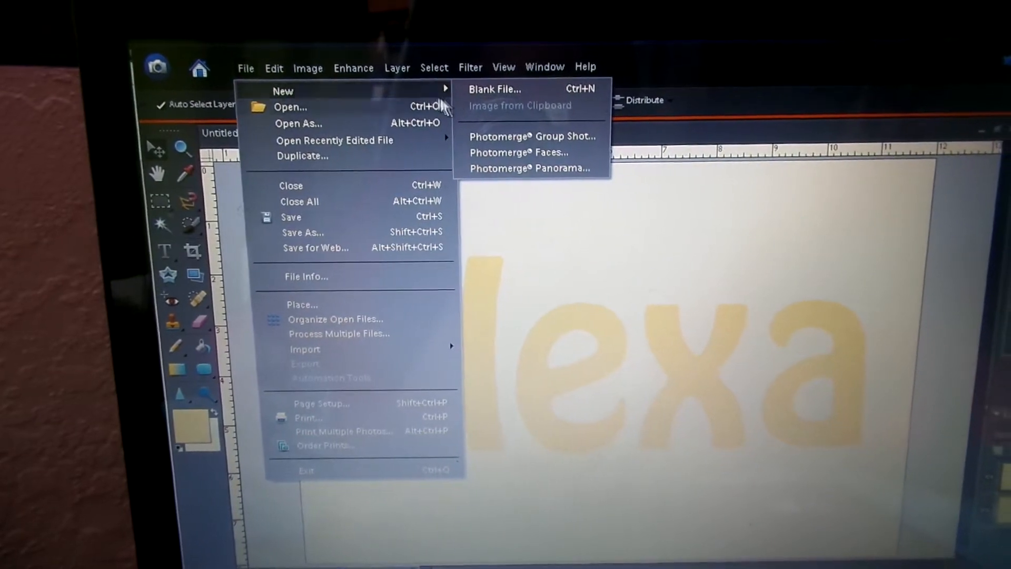
click(494, 88)
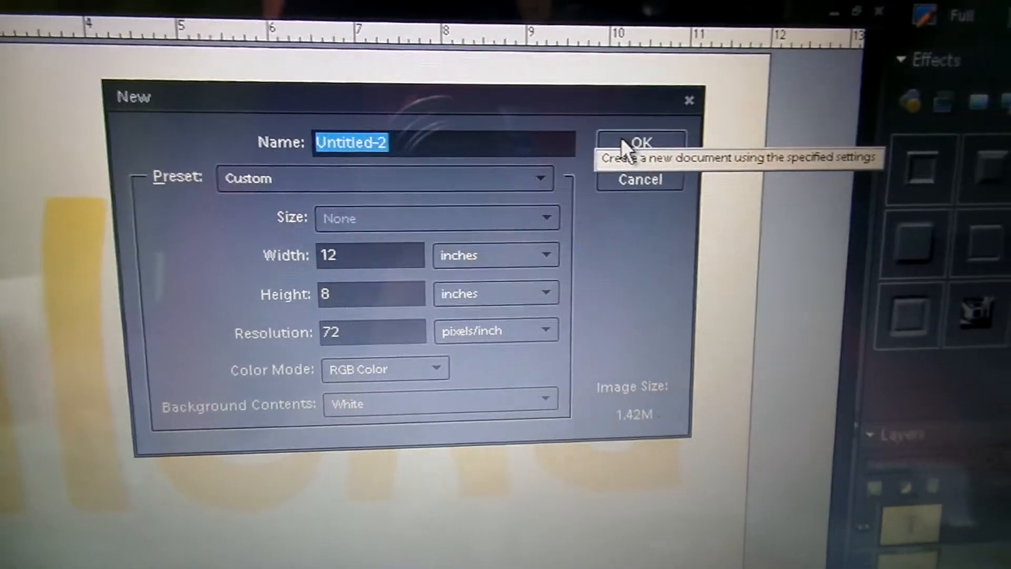
click(640, 143)
text(Diane)
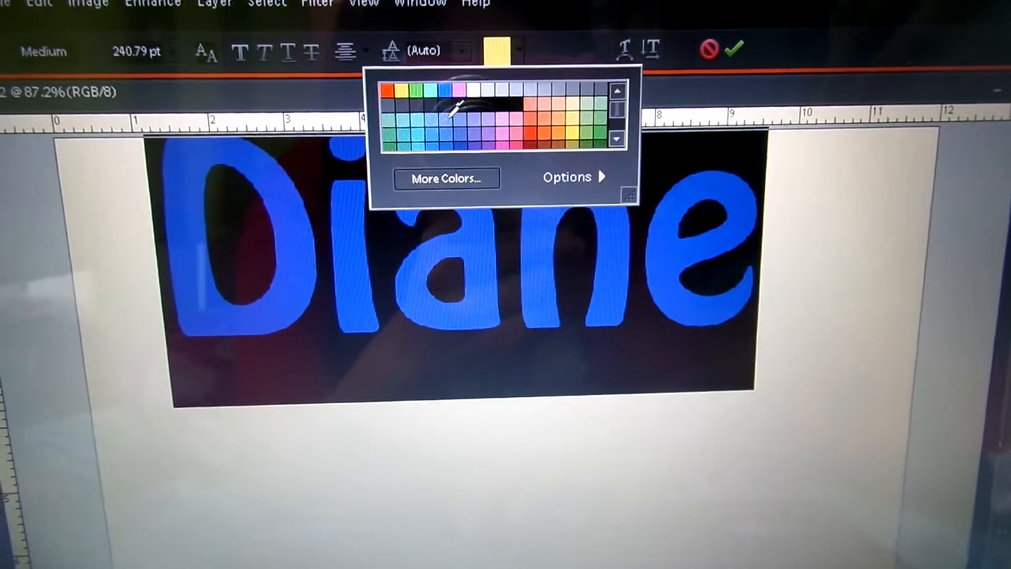
- Colour the Diane lettering blue and browse fonts for a bold decorative one
click(464, 133)
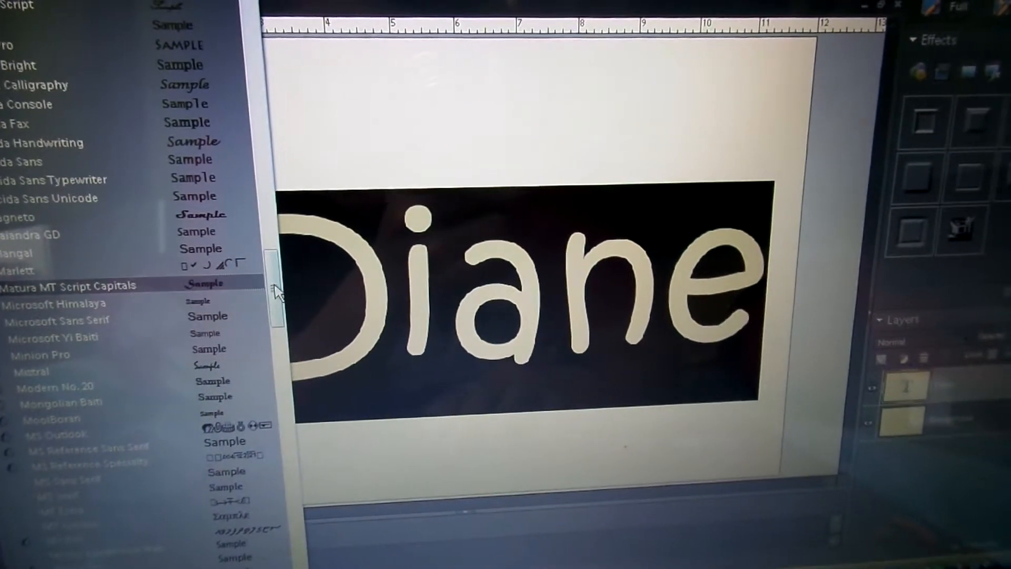
scroll(down, 3)
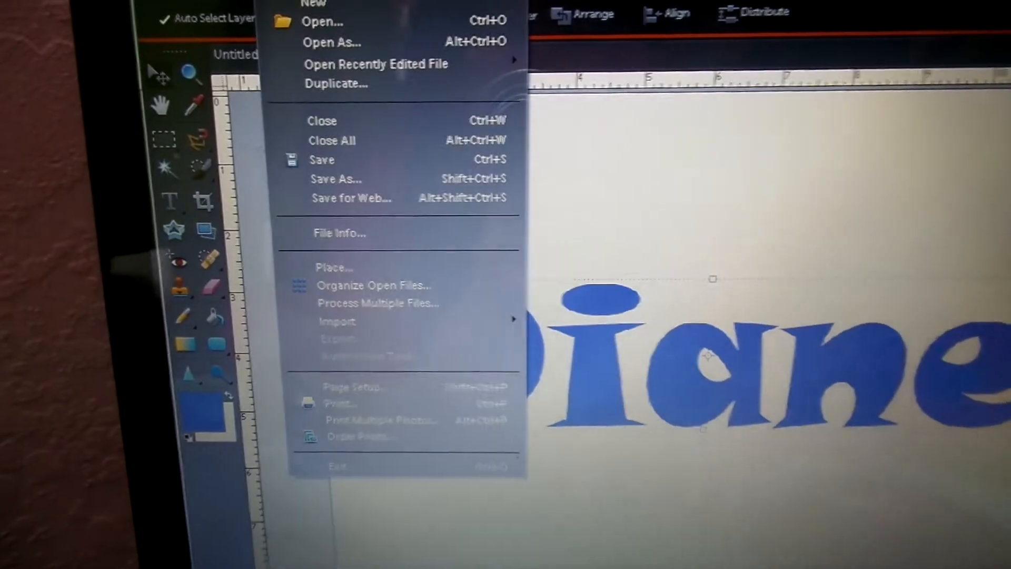
- Save the Diane artwork as dianeee.jpg in JPEG format at maximum quality
click(322, 159)
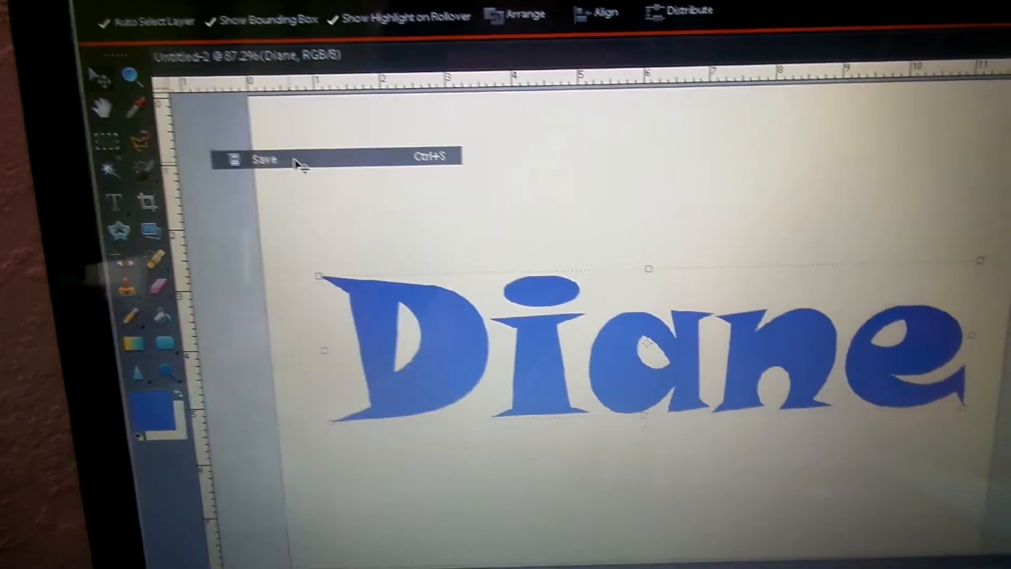
click(263, 159)
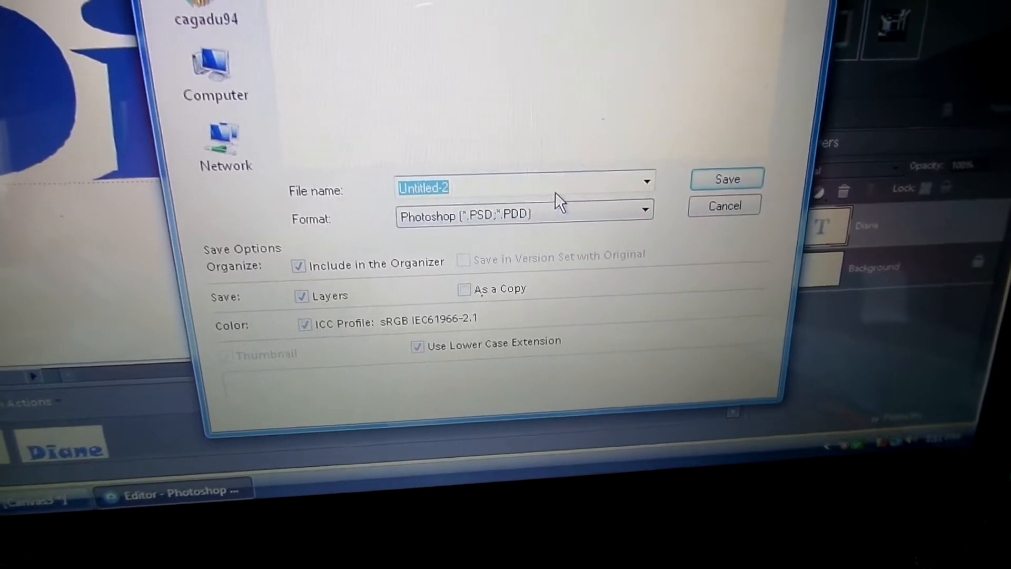
text(H)
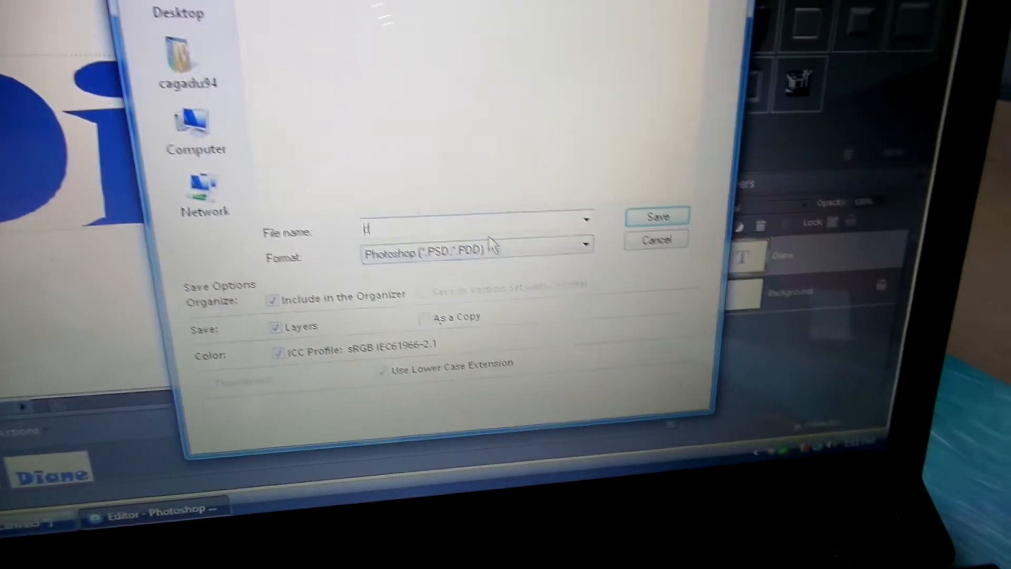
text(diar)
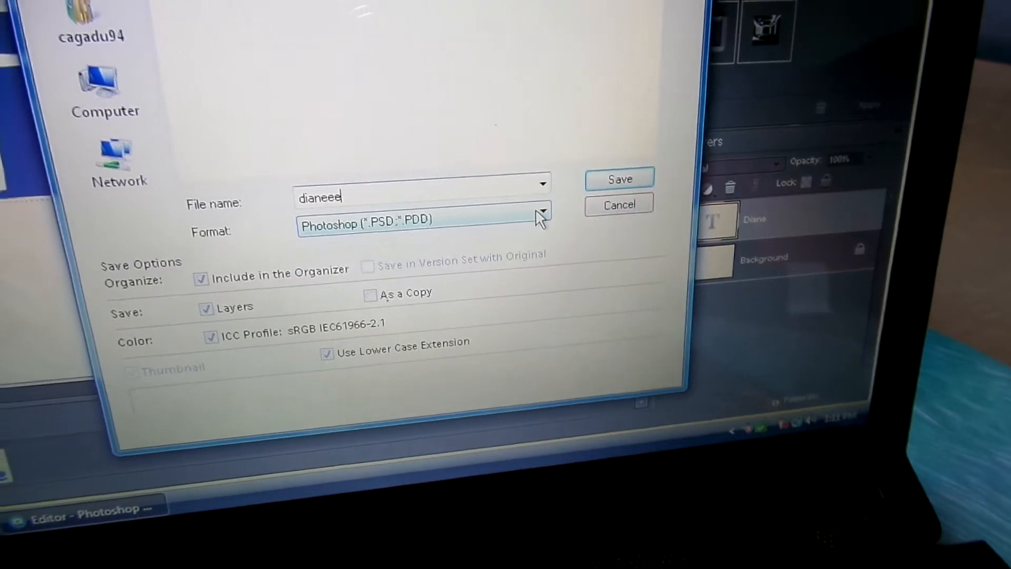
click(541, 218)
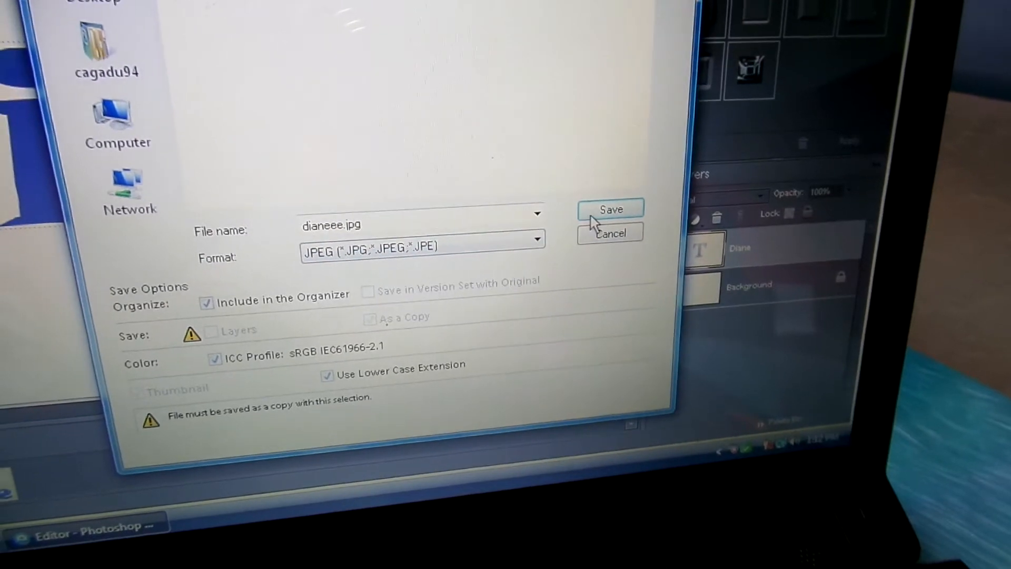
click(609, 209)
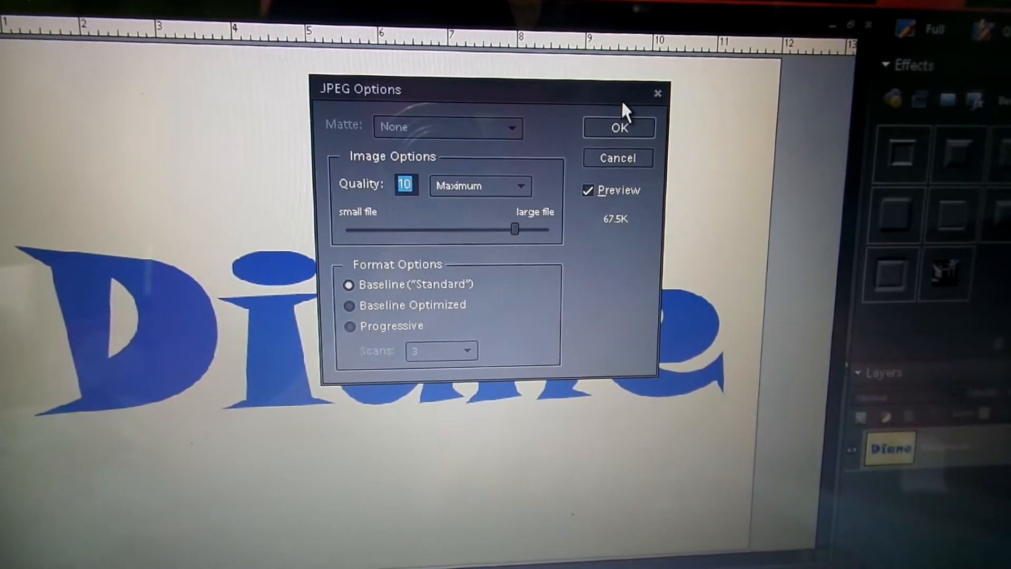
click(617, 127)
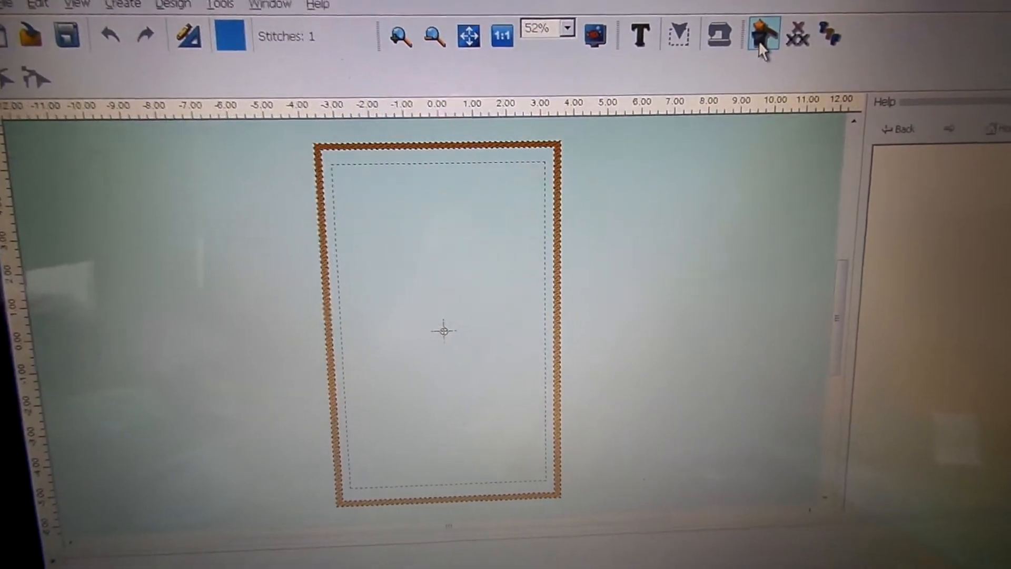
- Launch the Autopunch wizard and select the dianeee.jpg image
click(761, 36)
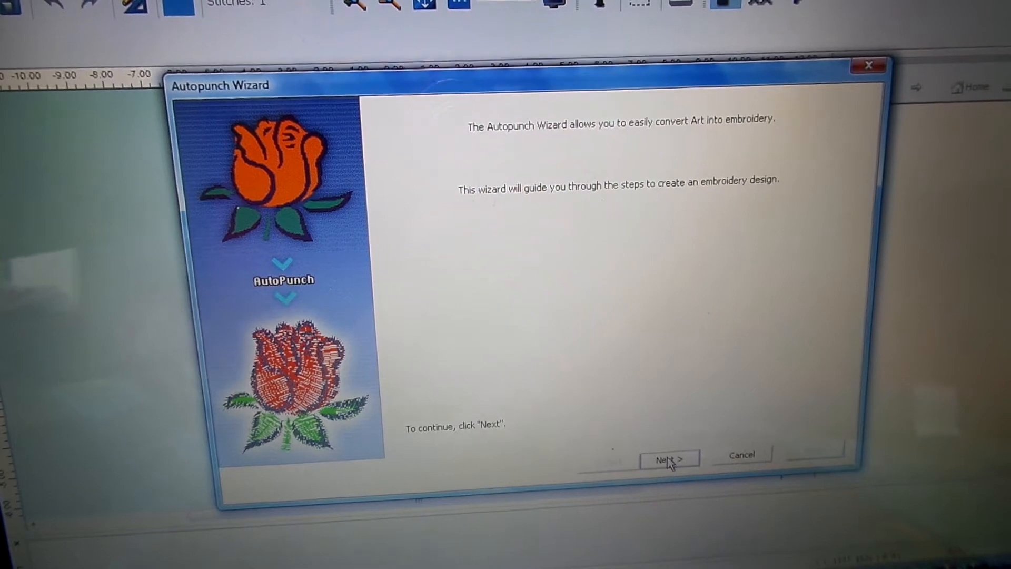
click(669, 459)
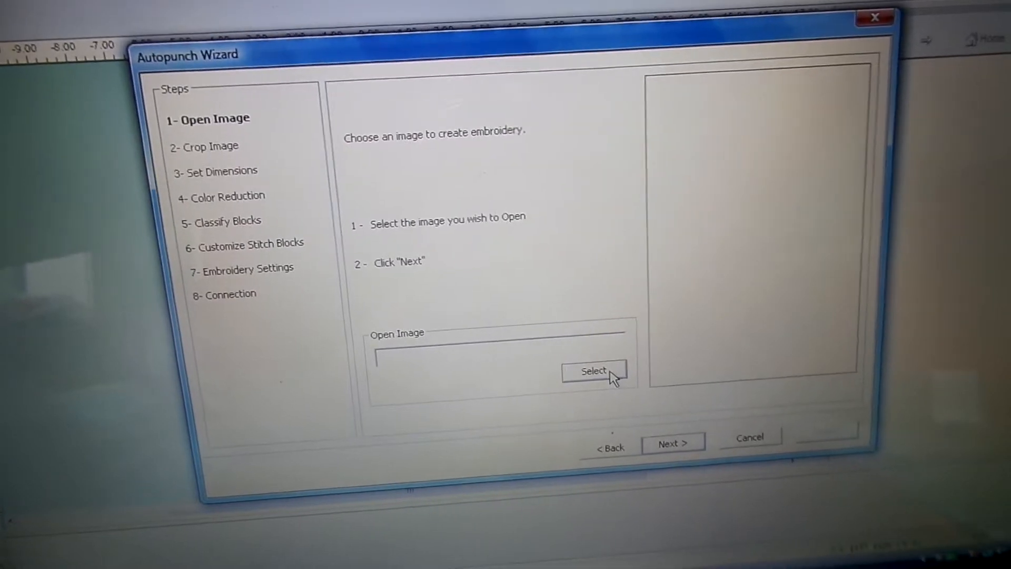
click(593, 371)
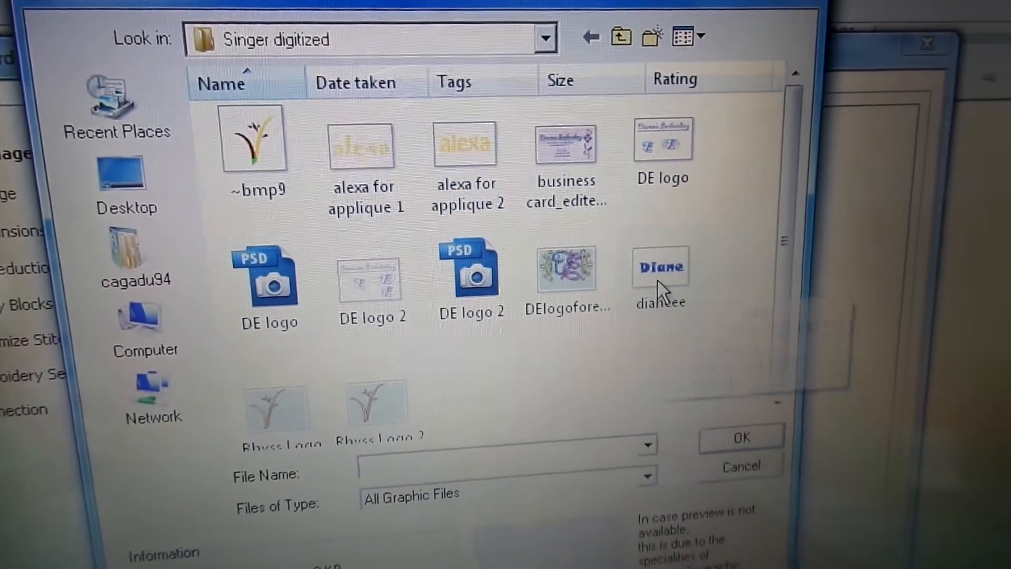
click(660, 267)
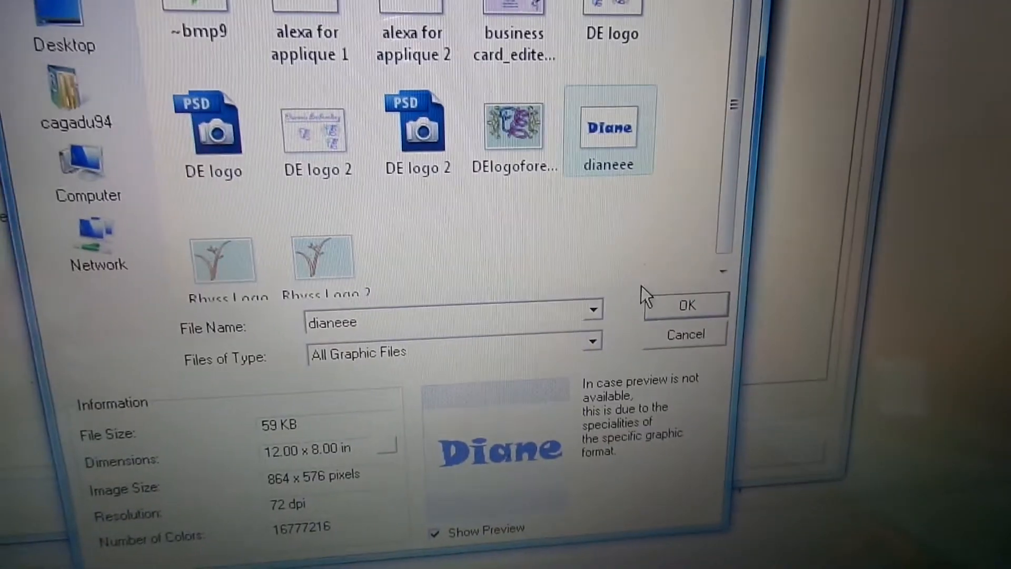
click(686, 304)
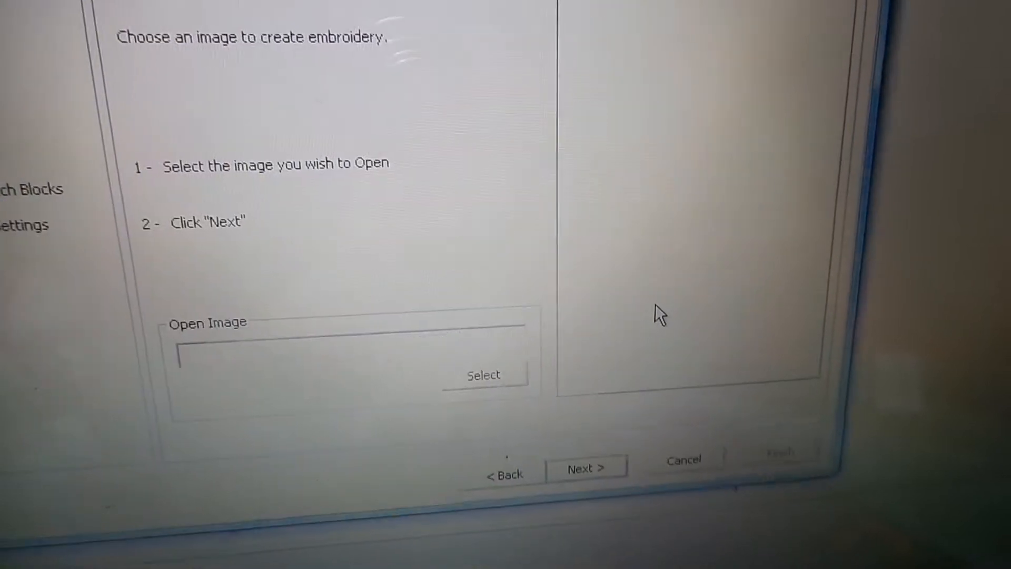
- Keep the crop and the 27.05 × 8.36 cm size, reaching colour reduction
click(483, 374)
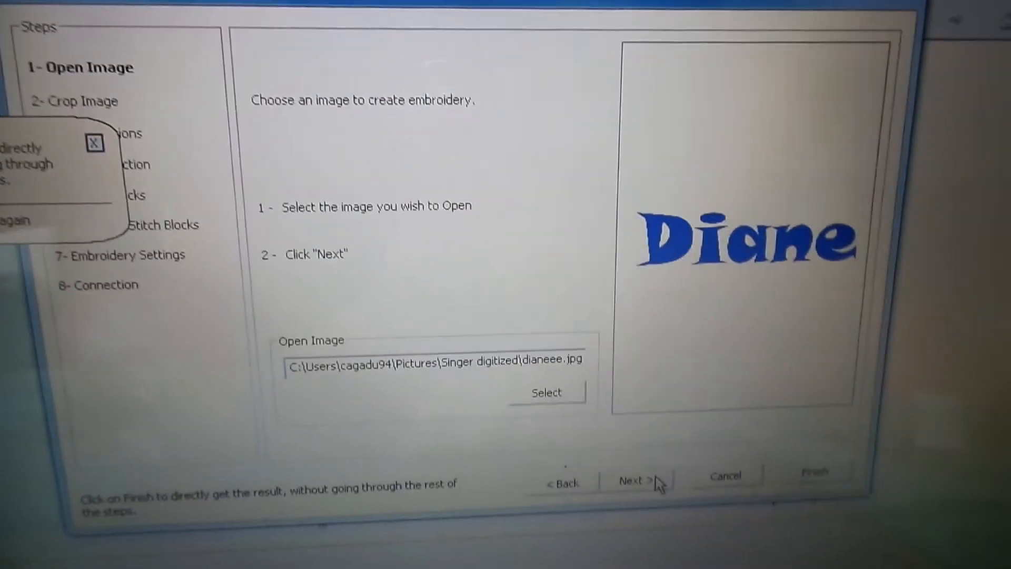
click(637, 481)
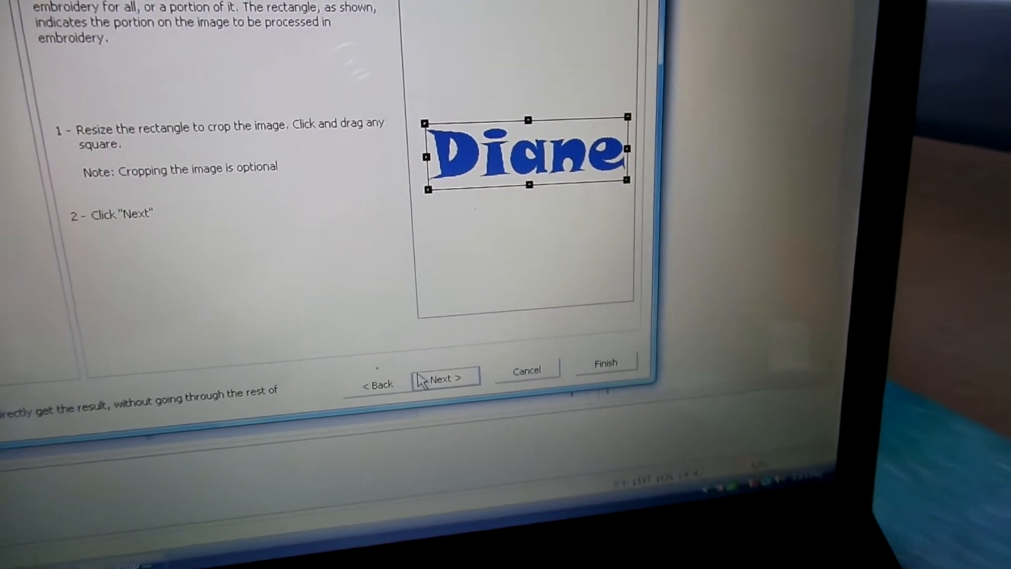
click(442, 378)
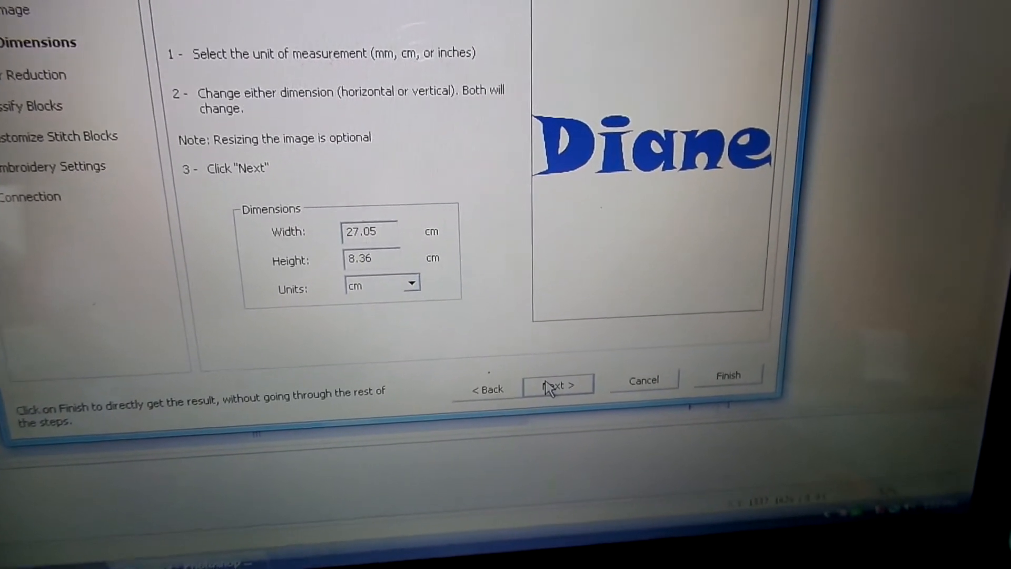
click(556, 385)
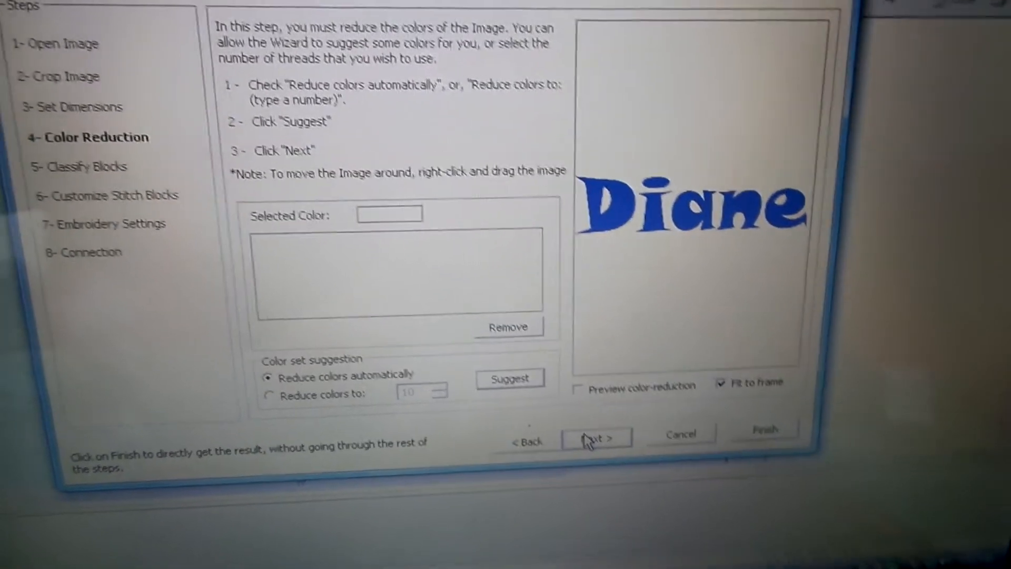
- Set the maximum column width to 6.0 mm and extract the letter blocks
click(594, 437)
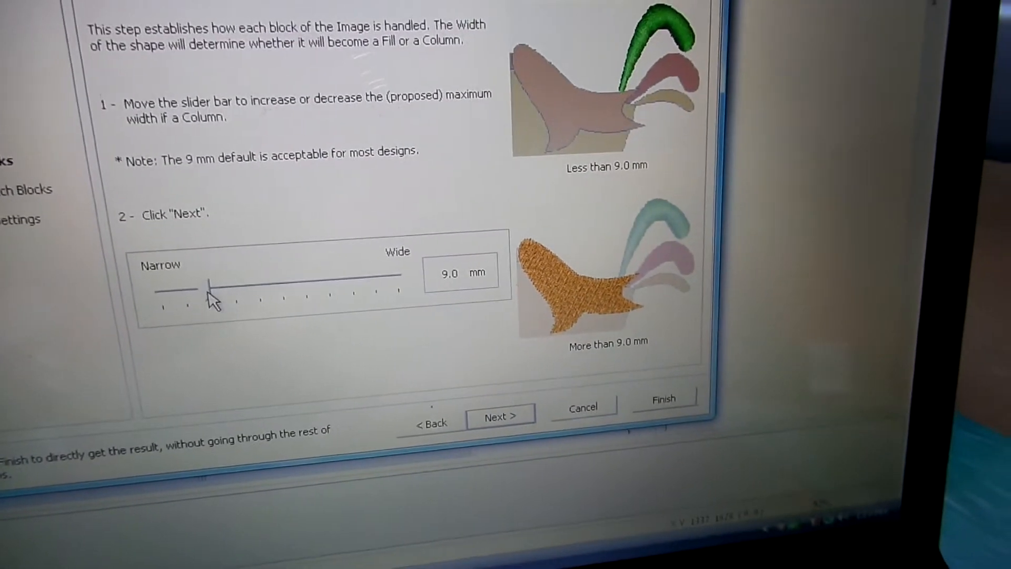
drag(209, 284, 194, 284)
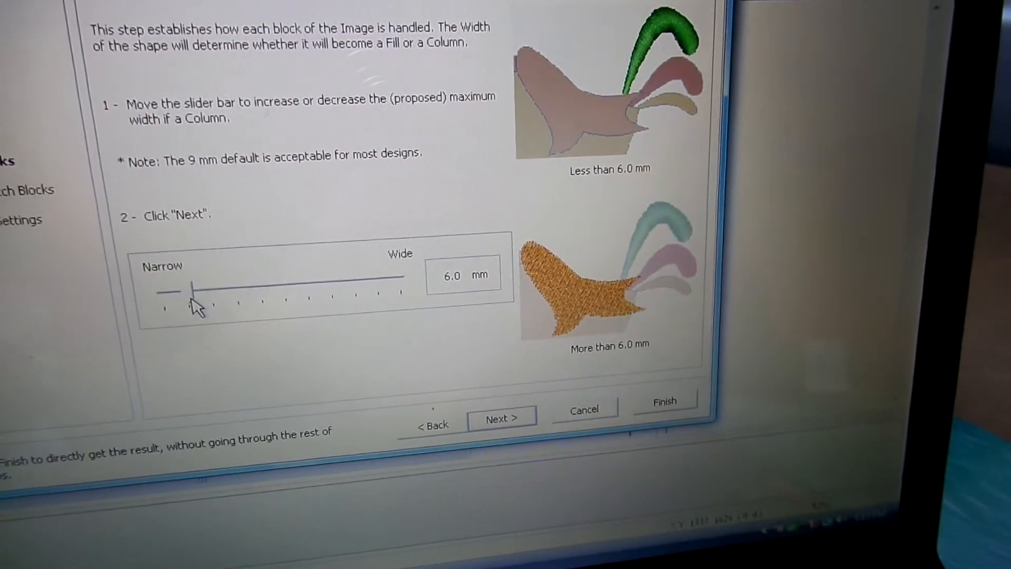
click(502, 418)
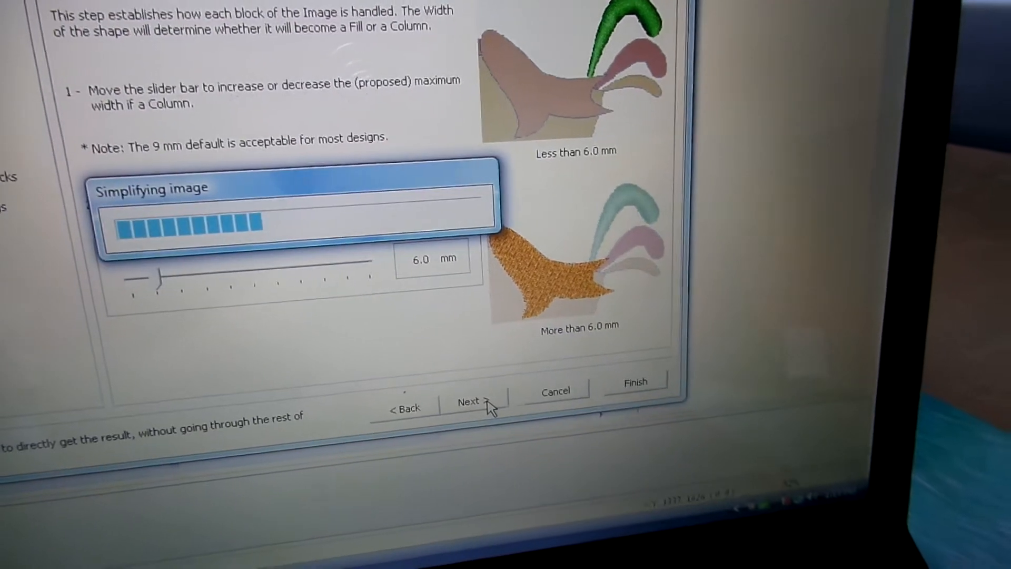
click(474, 401)
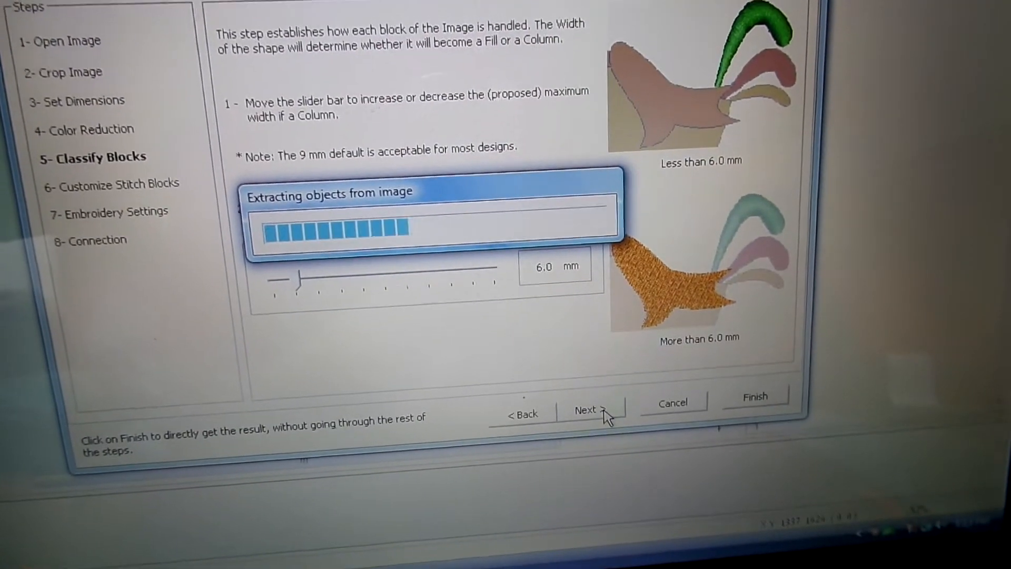
click(586, 410)
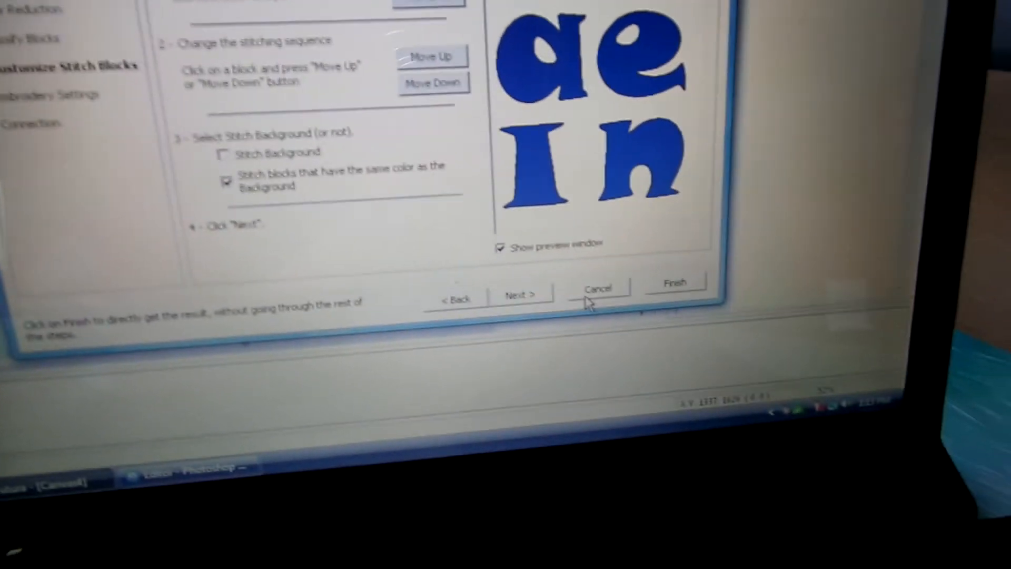
- Accept stitch block and embroidery settings, then choose running stitches between blocks
click(521, 294)
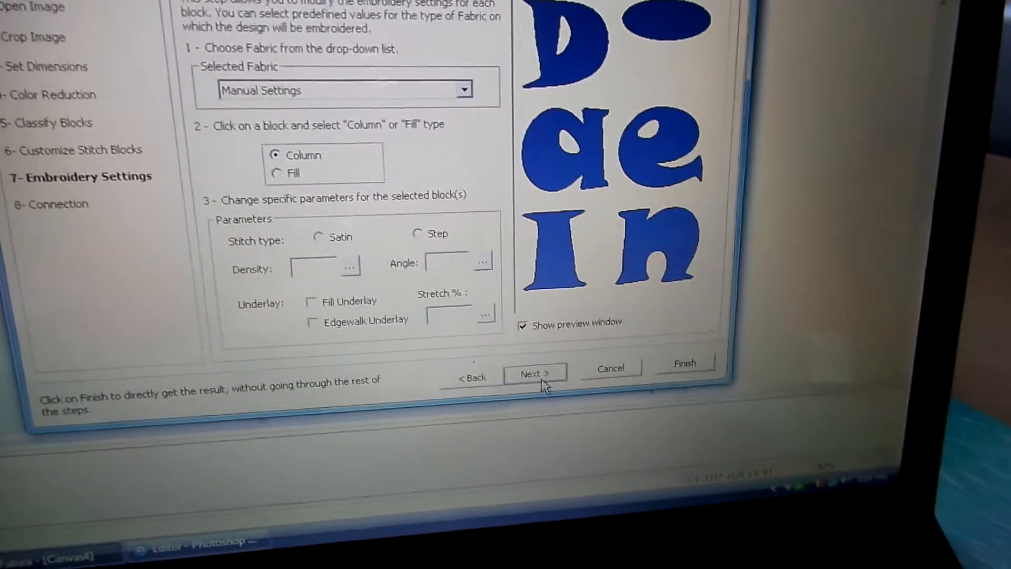
click(535, 374)
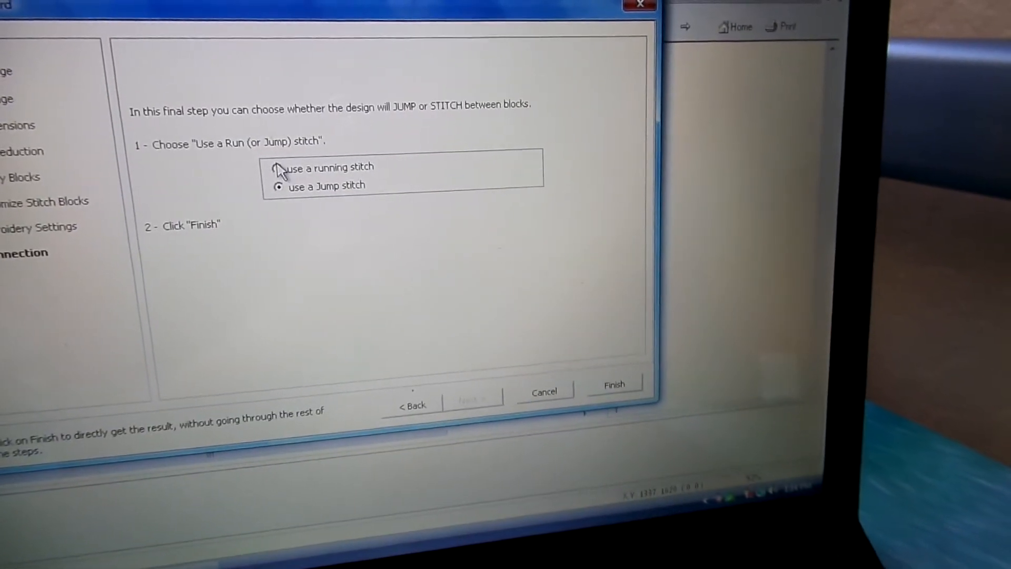
click(613, 384)
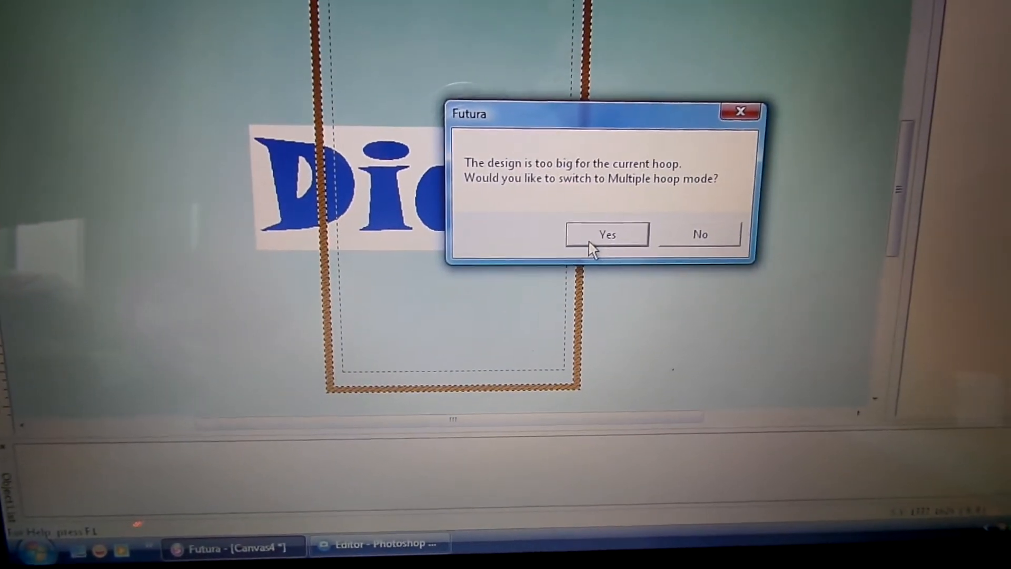
- Accept the too-big-design prompt to spread Diane across two hoop sections
click(605, 234)
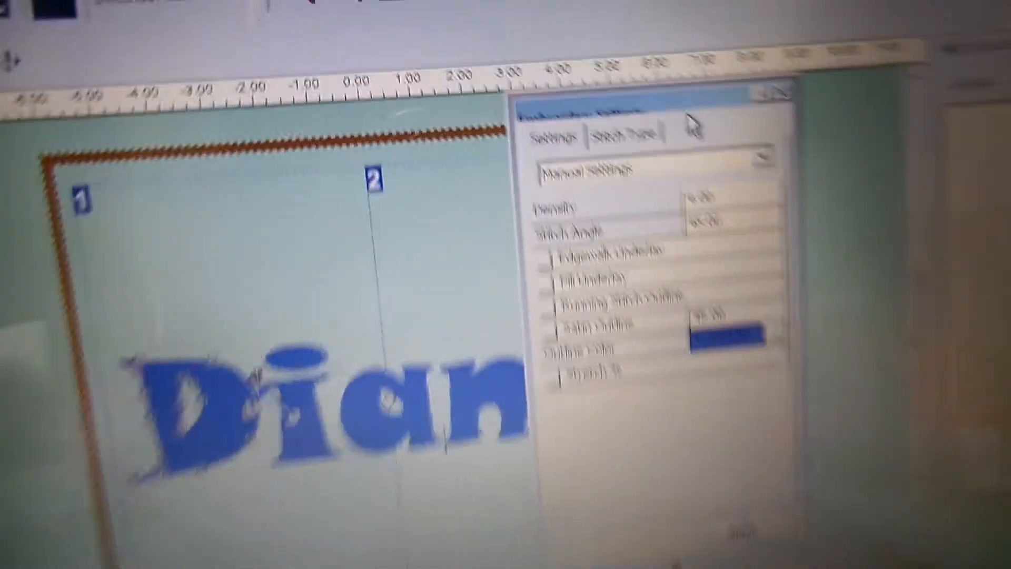
- Set the D's stitch type to Applique and enable the second hold-down line
click(505, 92)
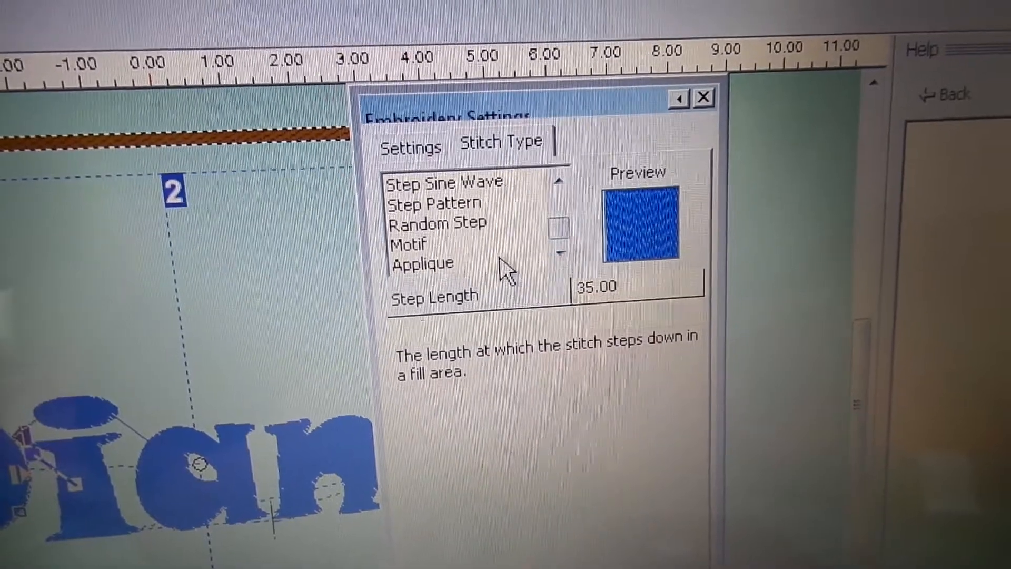
click(422, 263)
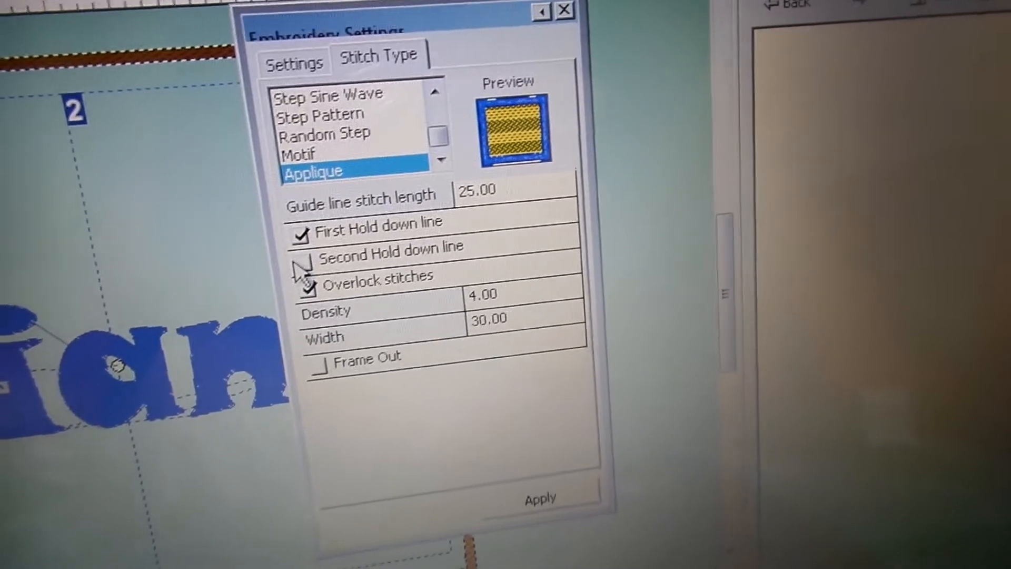
click(304, 286)
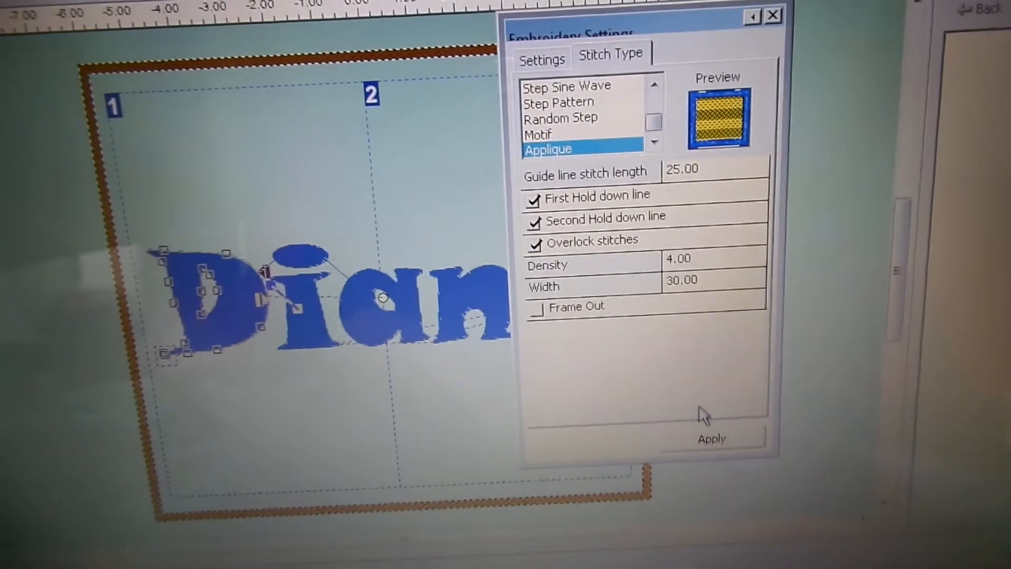
- Apply applique to the D and reduce the overlock width from 30.00 to 15
click(712, 439)
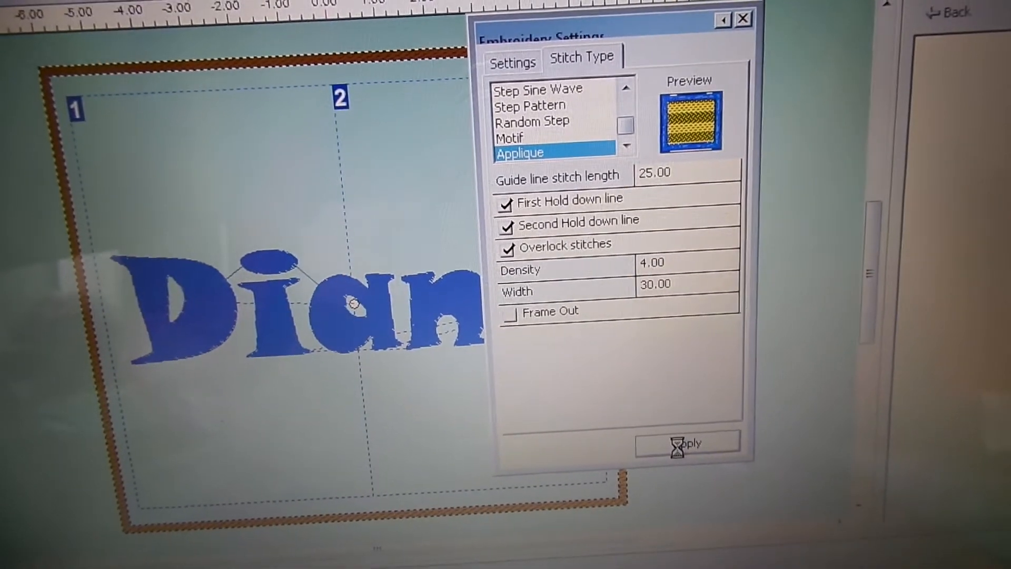
click(512, 62)
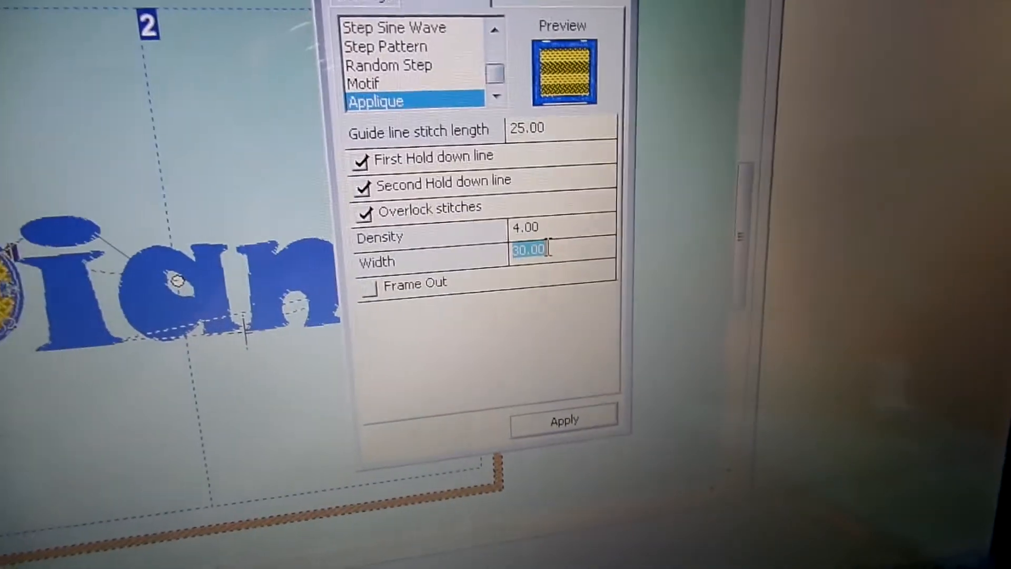
click(562, 420)
text(15)
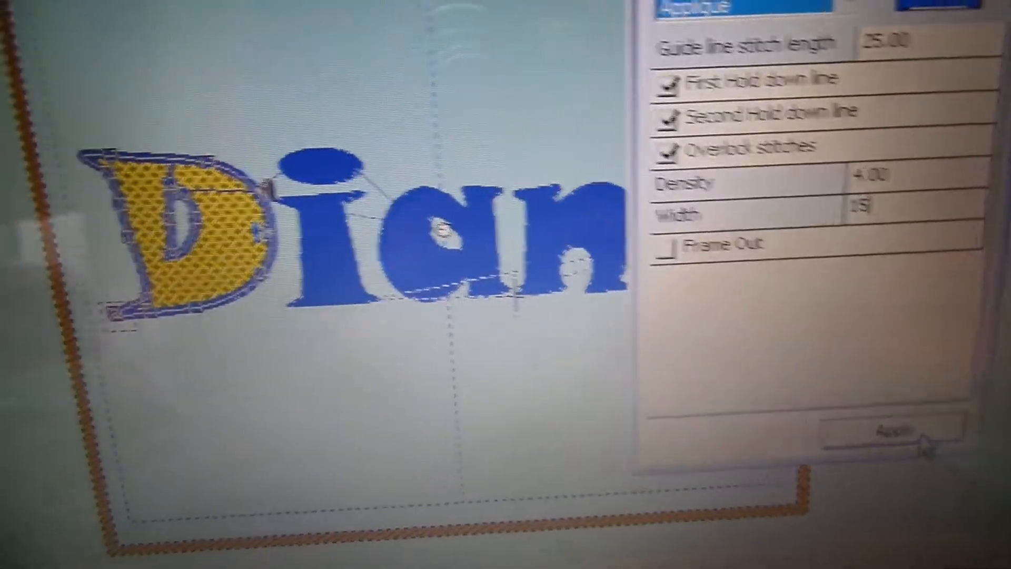
click(896, 431)
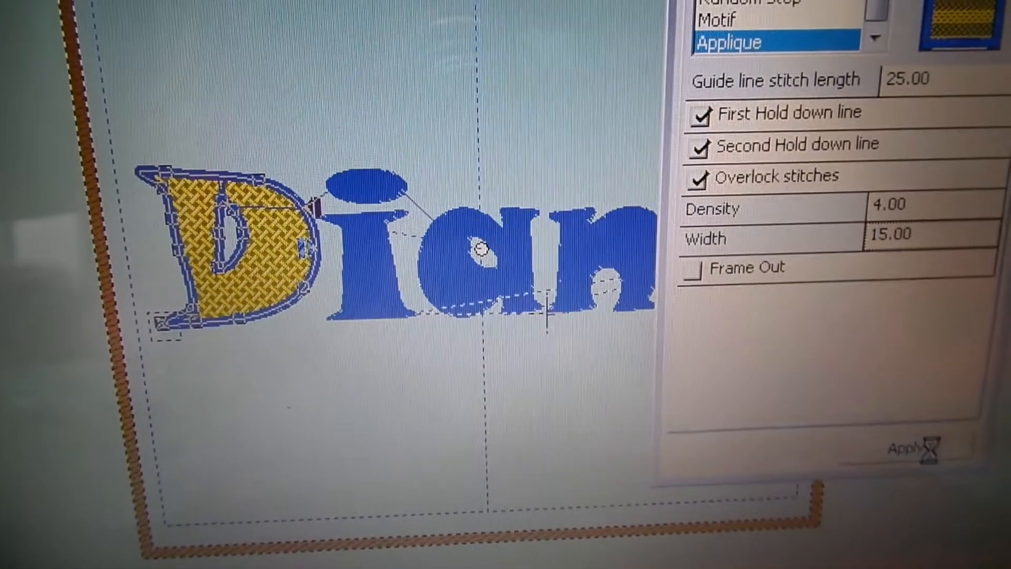